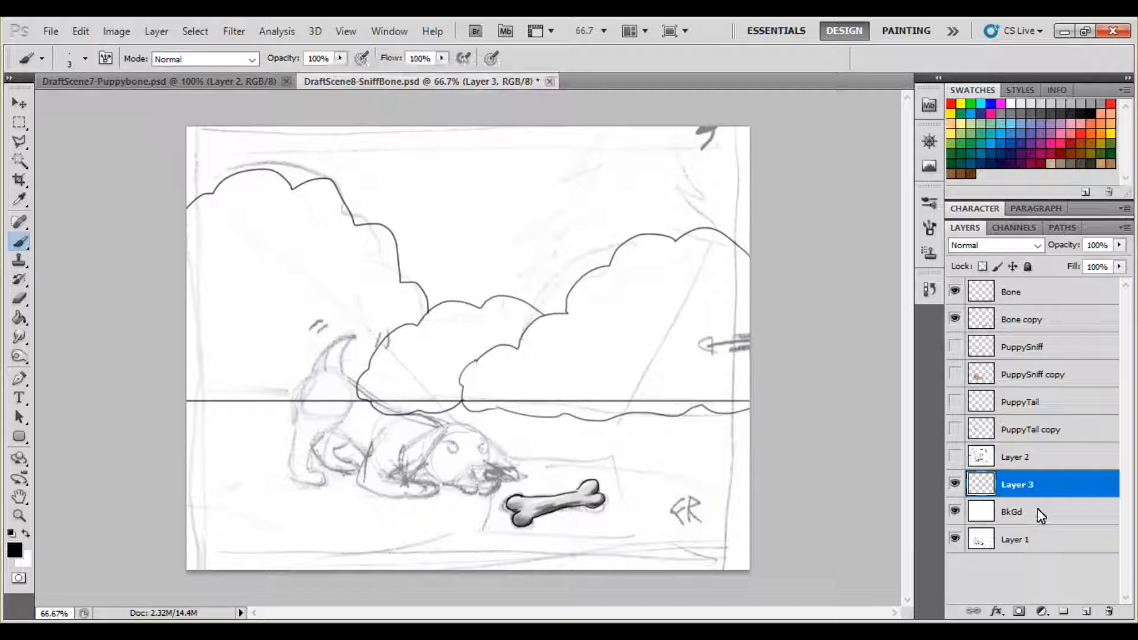
# On the BkGd layer, paint a blue radial sky gradient over flat green ground.
pyautogui.click(1011, 511)
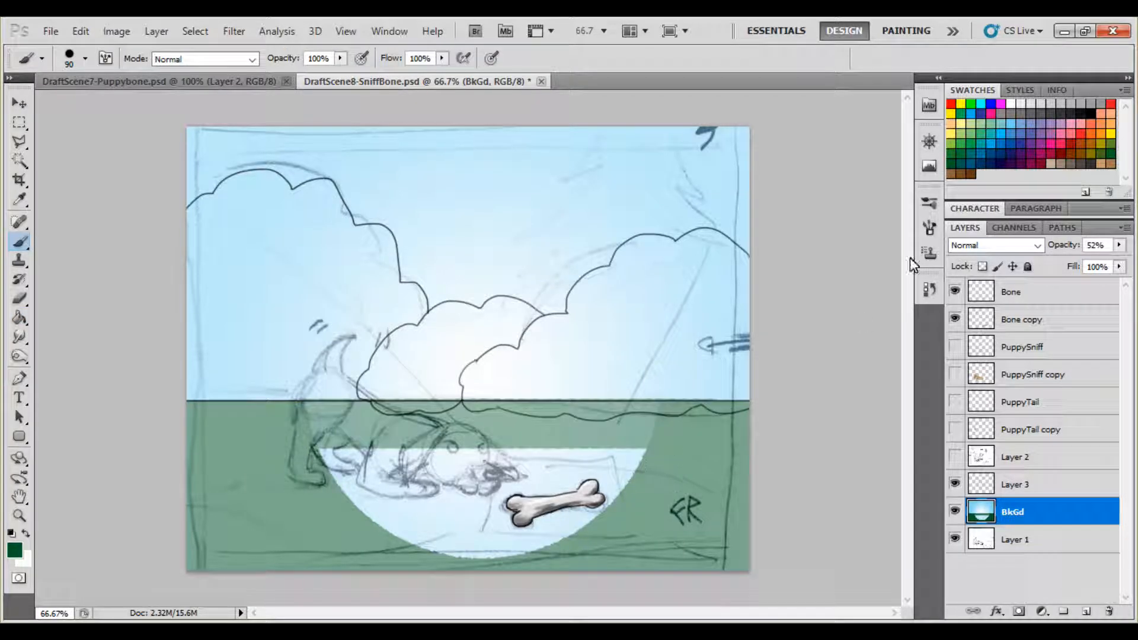
pyautogui.click(821, 246)
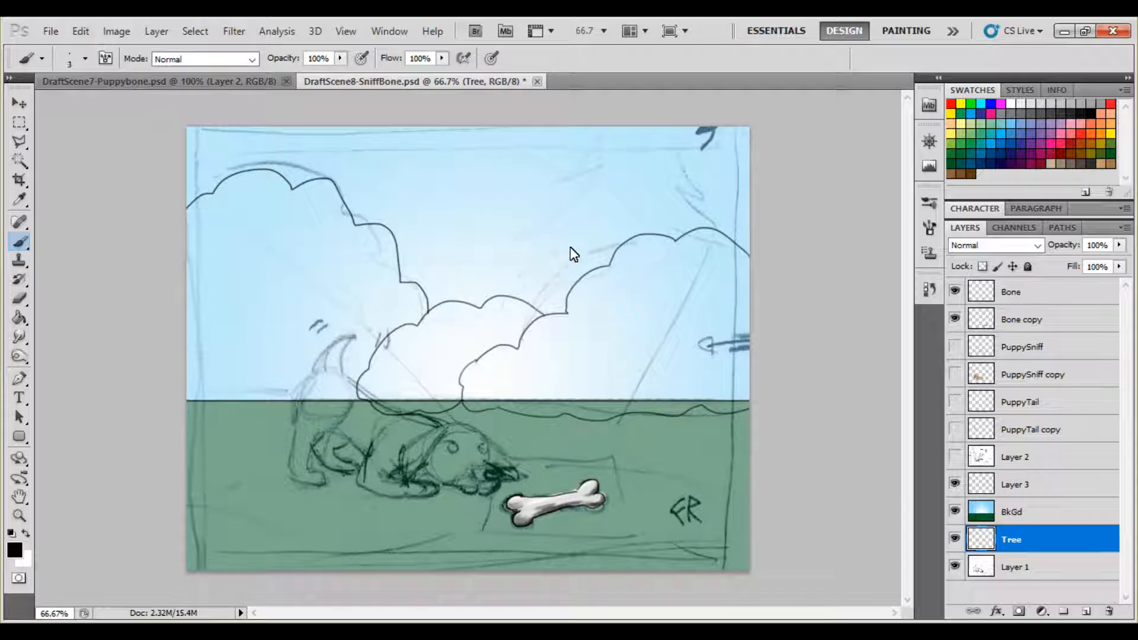
pyautogui.moveTo(594, 238)
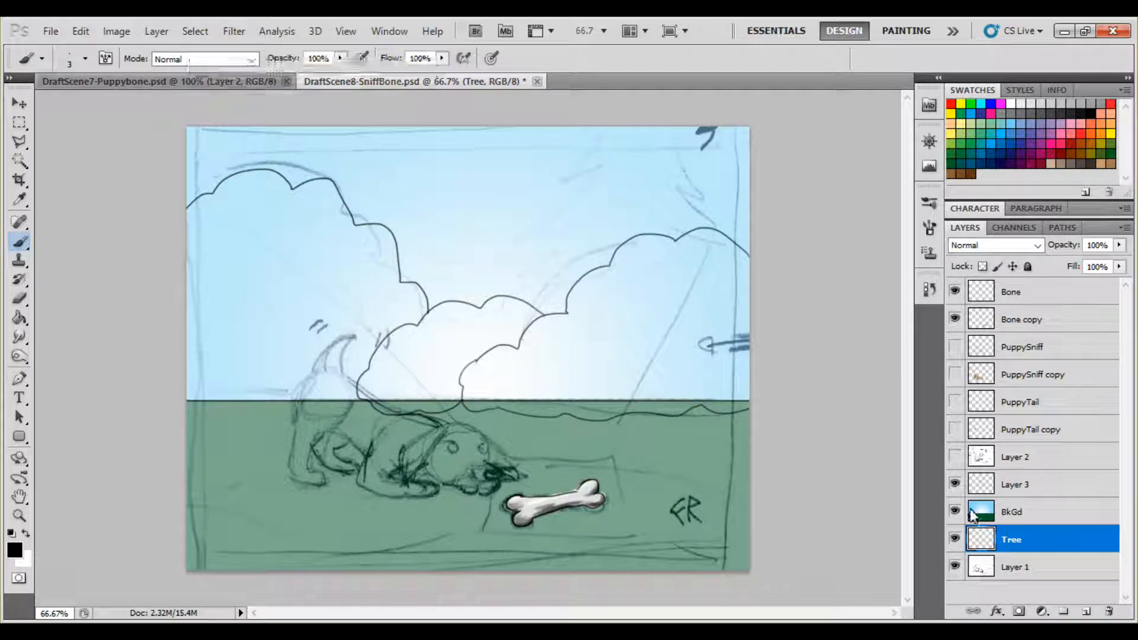
# Paint the left bush dark green and the middle bush lighter green, then block in the tree.
pyautogui.click(1011, 512)
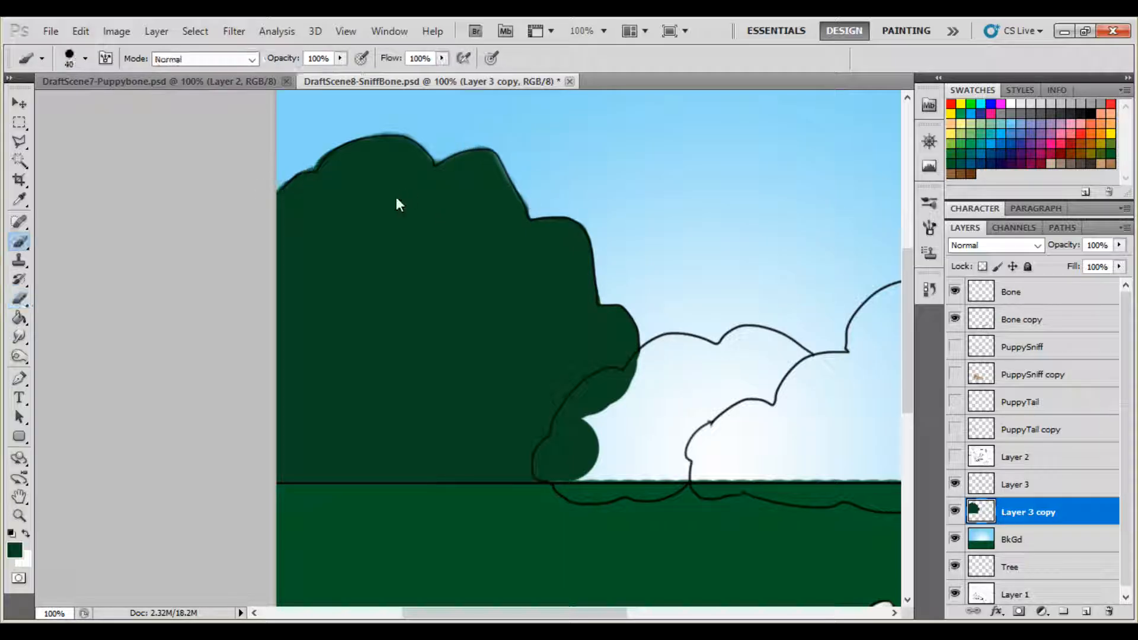
pyautogui.click(18, 200)
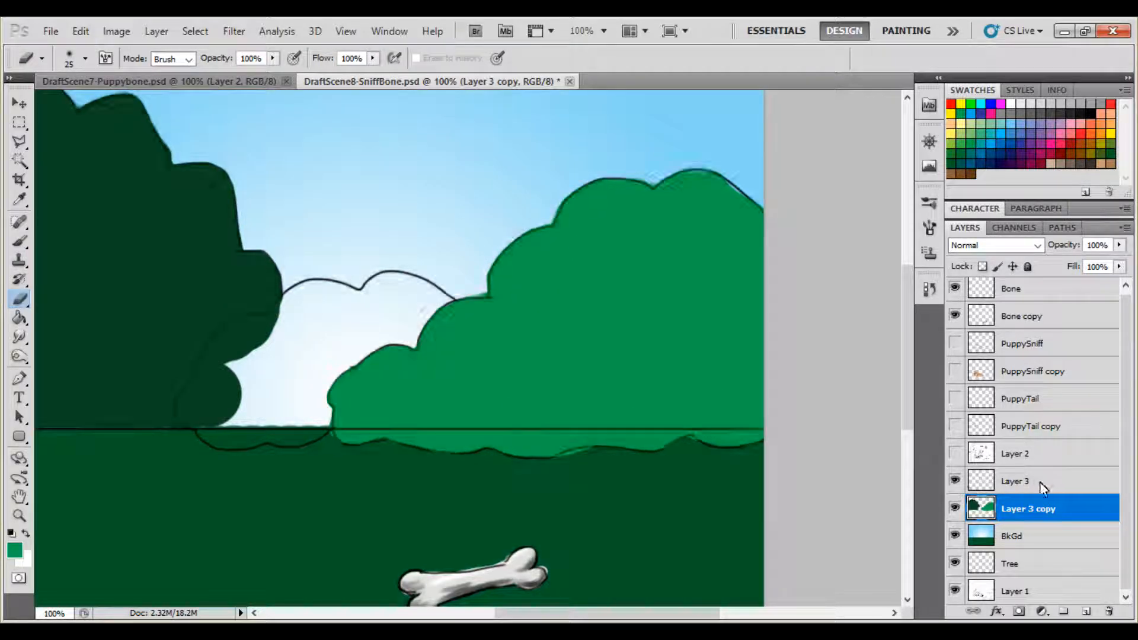
pyautogui.click(1016, 481)
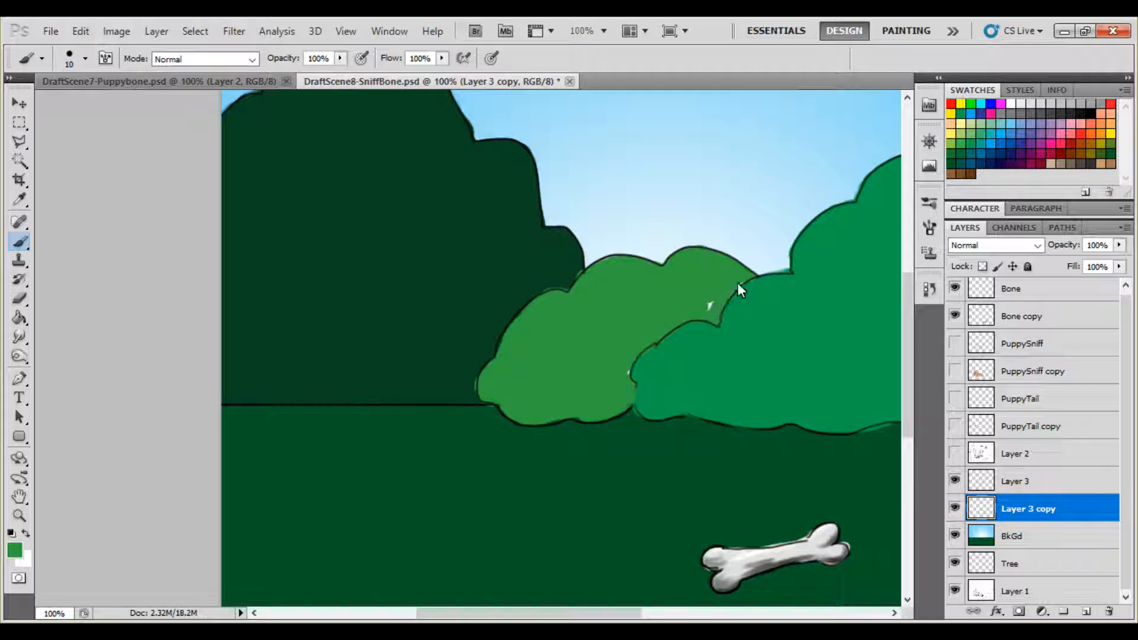
pyautogui.click(1016, 563)
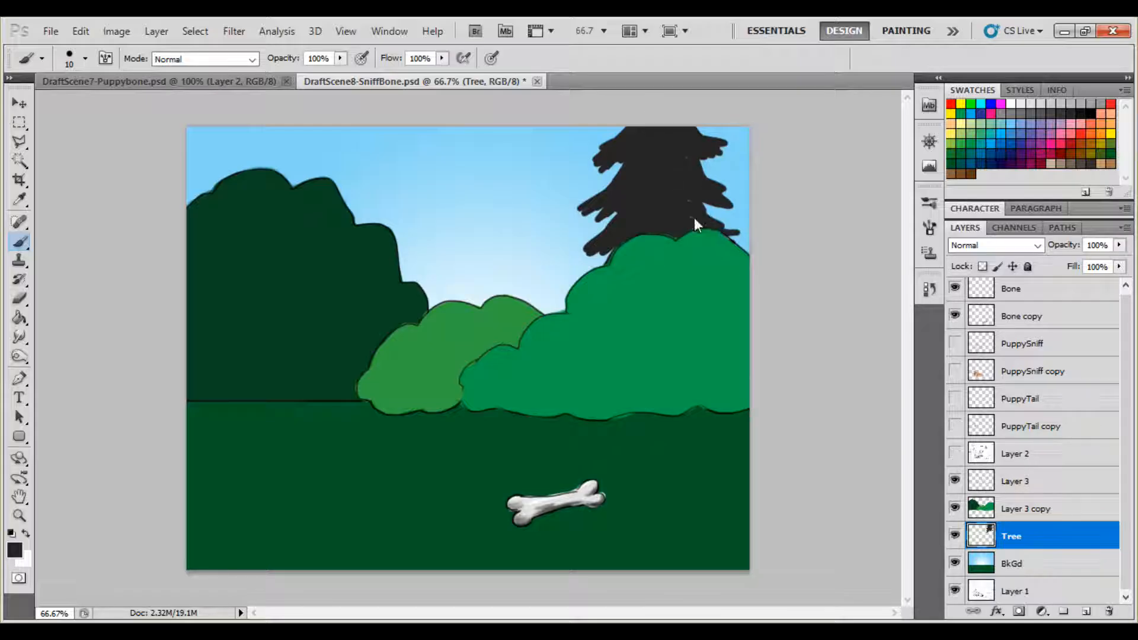
# Brush green bough strokes onto the pine tree and select the duplicated Tree copy layer.
pyautogui.click(18, 200)
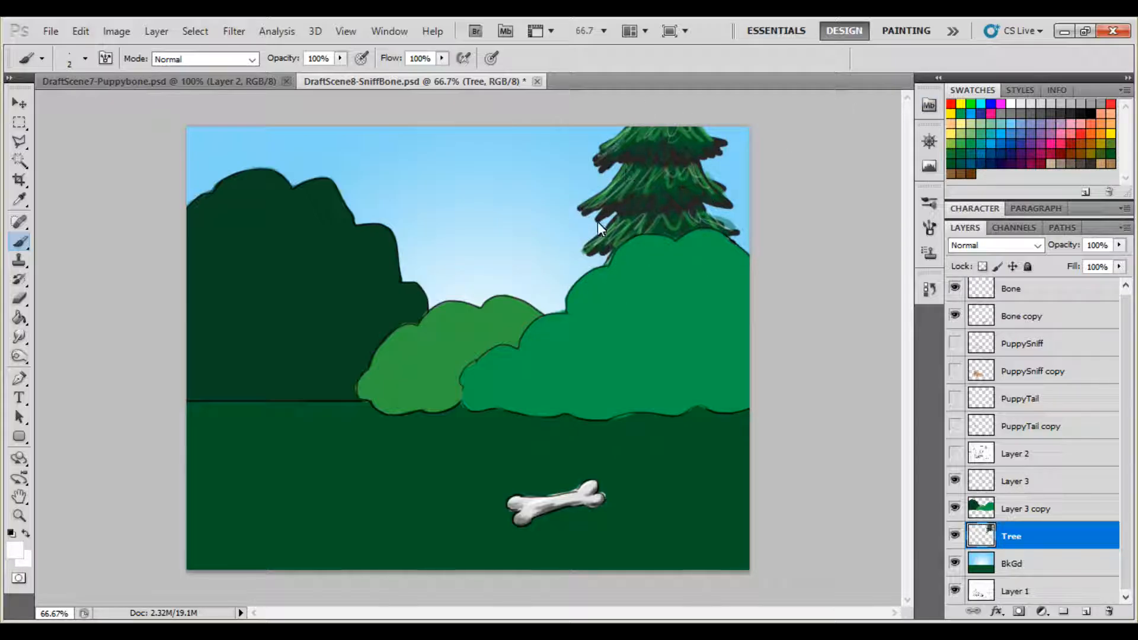
pyautogui.click(19, 103)
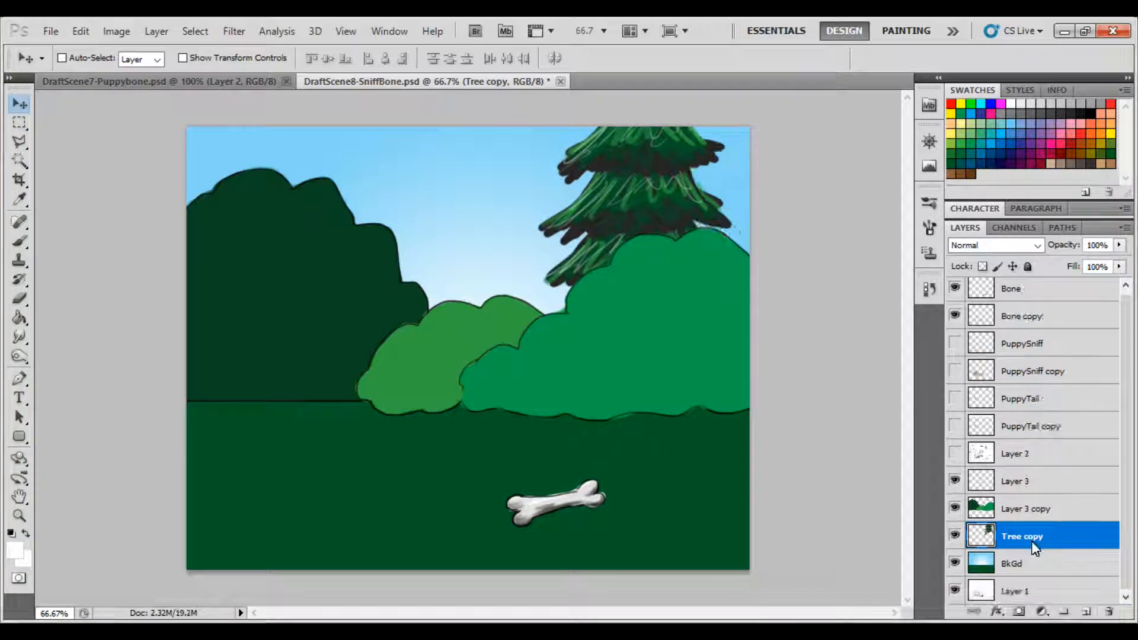
pyautogui.click(1028, 508)
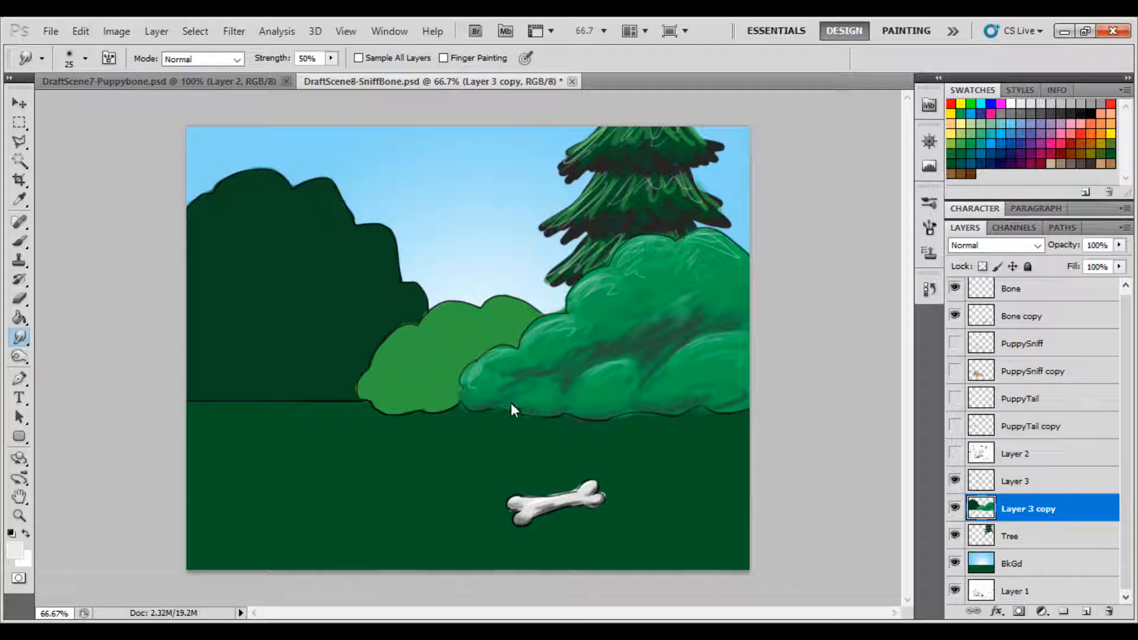
# Smudge the shading on the right bush and soften highlights on the left bush.
pyautogui.click(20, 242)
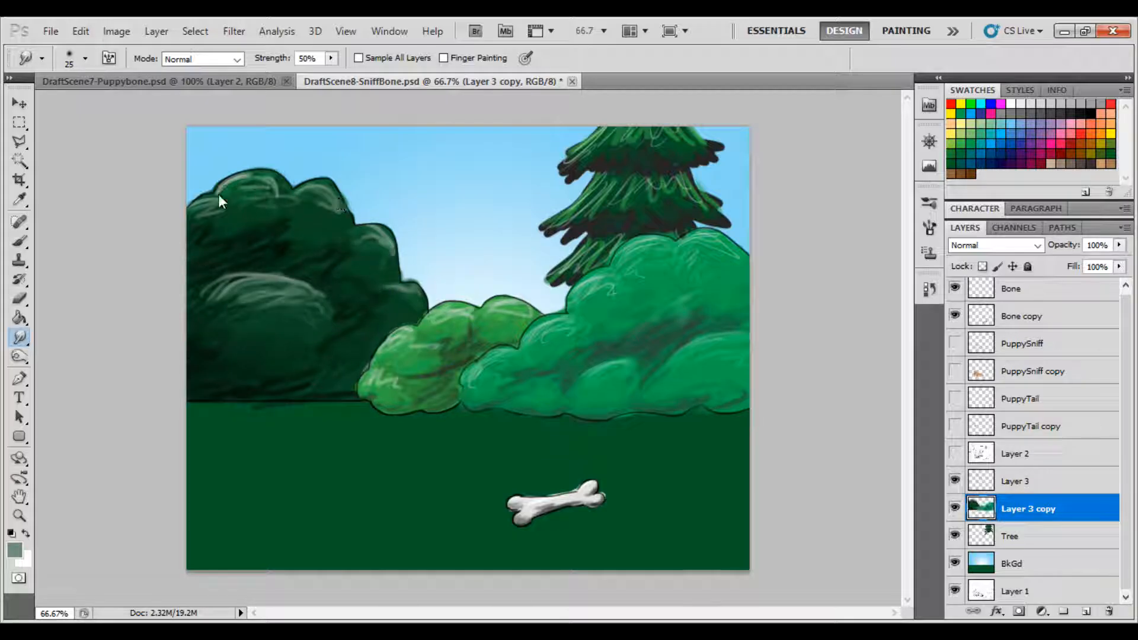
pyautogui.click(1009, 536)
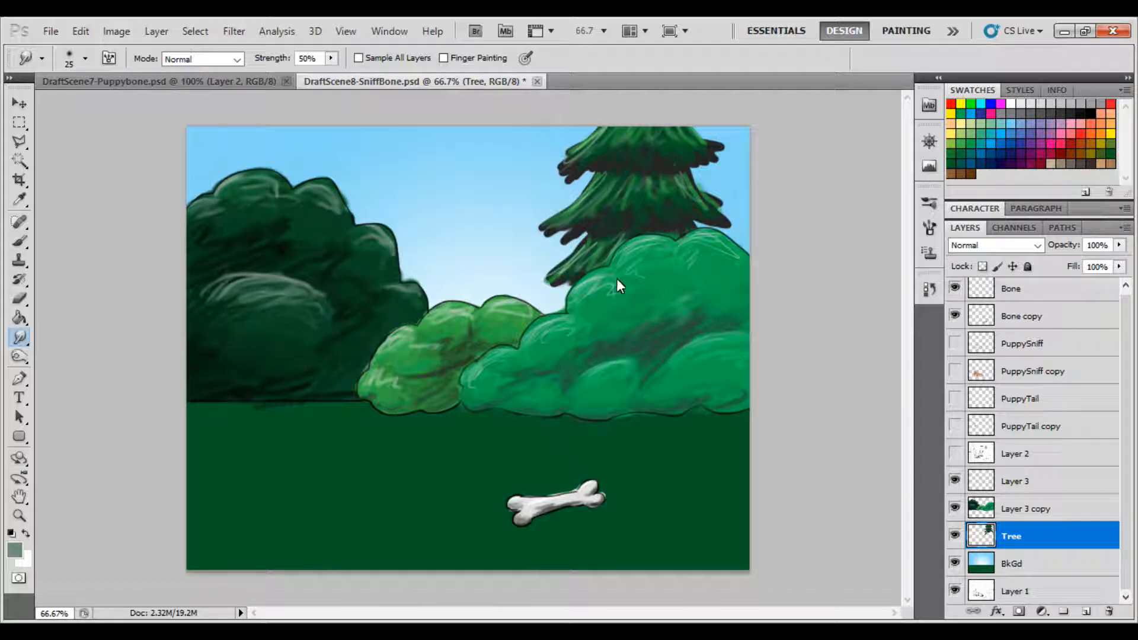
# Pick dark green for ground shadows, then an orange-brown foreground colour for dirt patches.
pyautogui.click(16, 549)
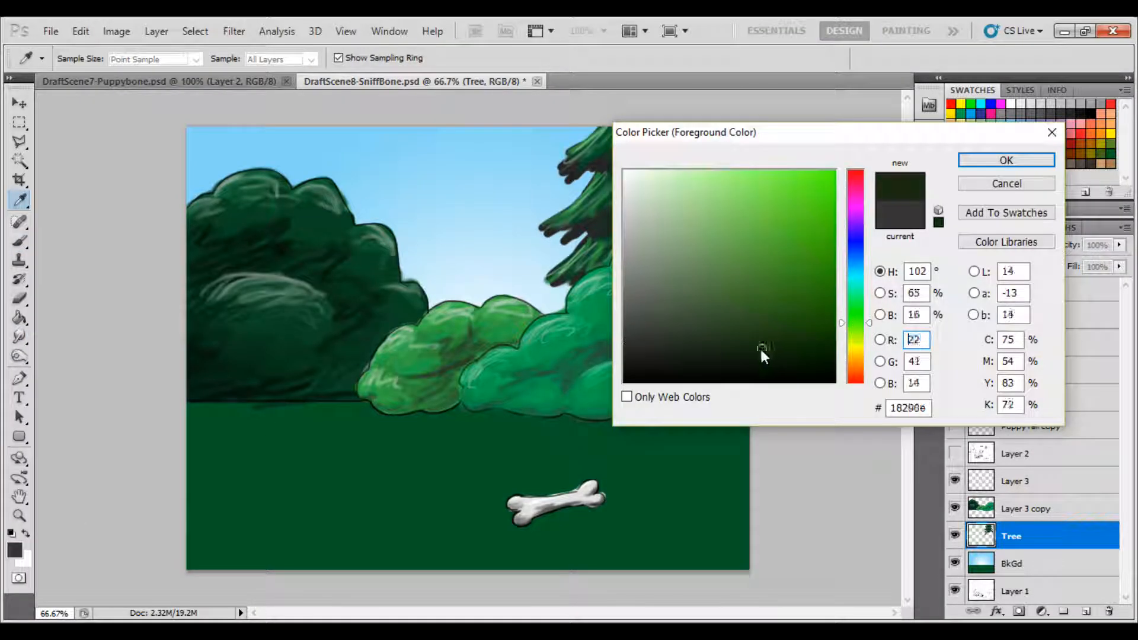
pyautogui.click(1004, 160)
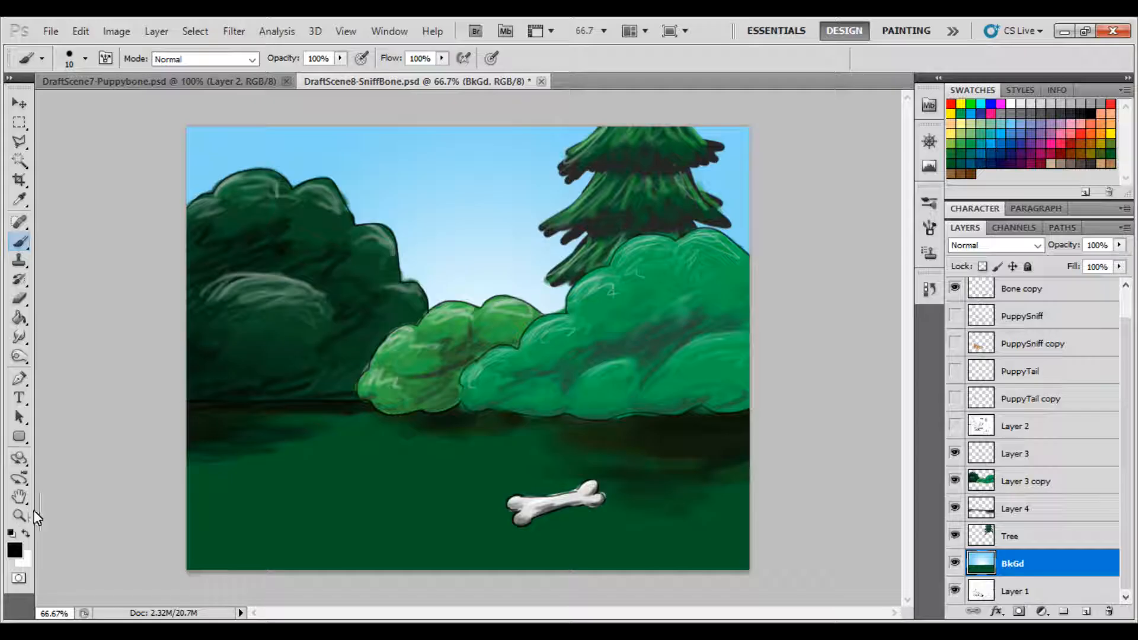
pyautogui.click(14, 547)
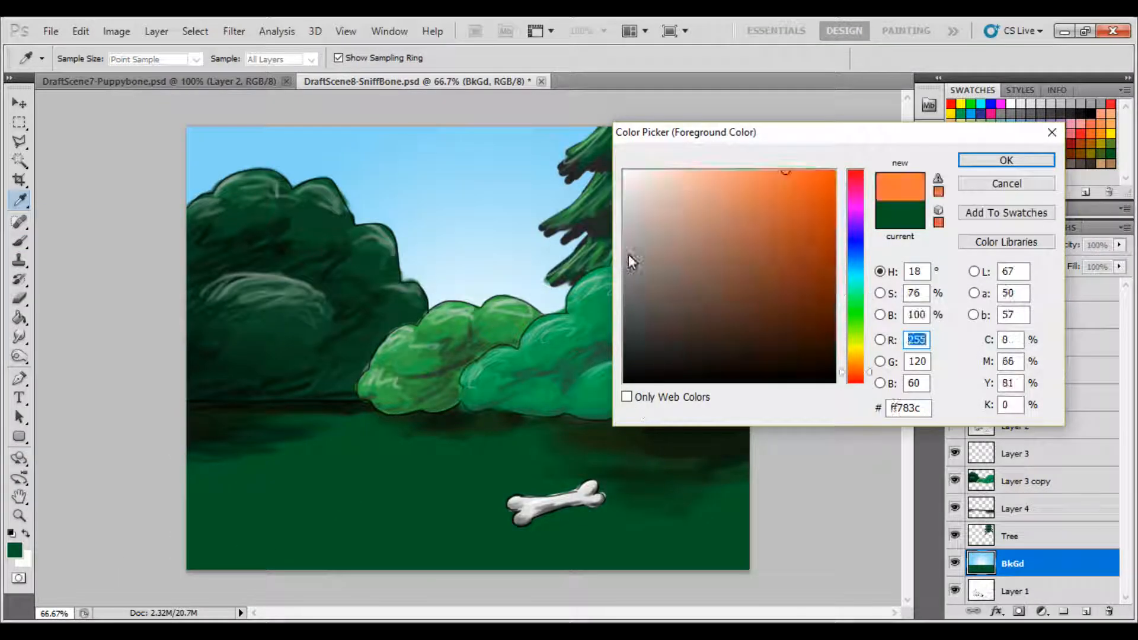
pyautogui.click(1006, 160)
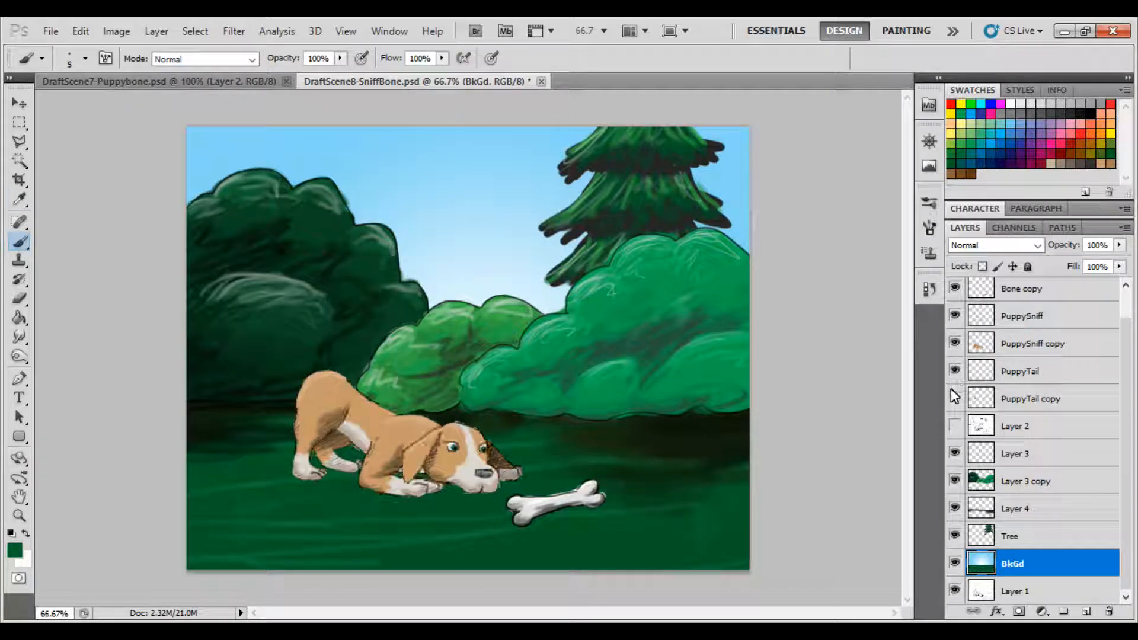
# Show the puppy's tail layer and rename the top bone layer to BoneLine.
pyautogui.click(20, 200)
pyautogui.write('BushShadow')
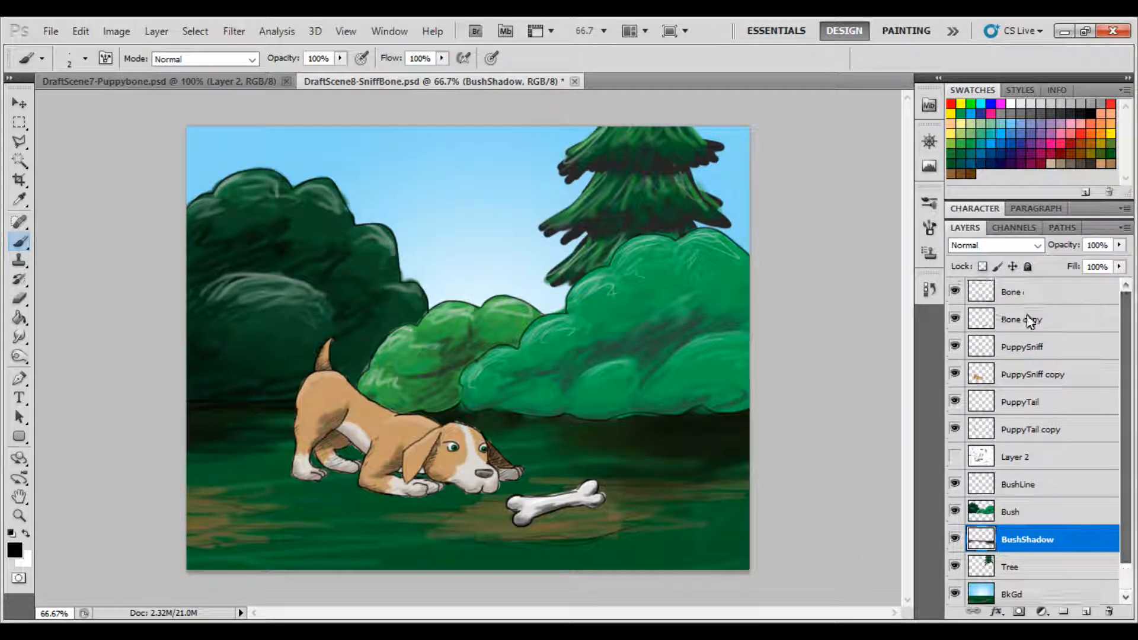
pyautogui.doubleClick(1011, 291)
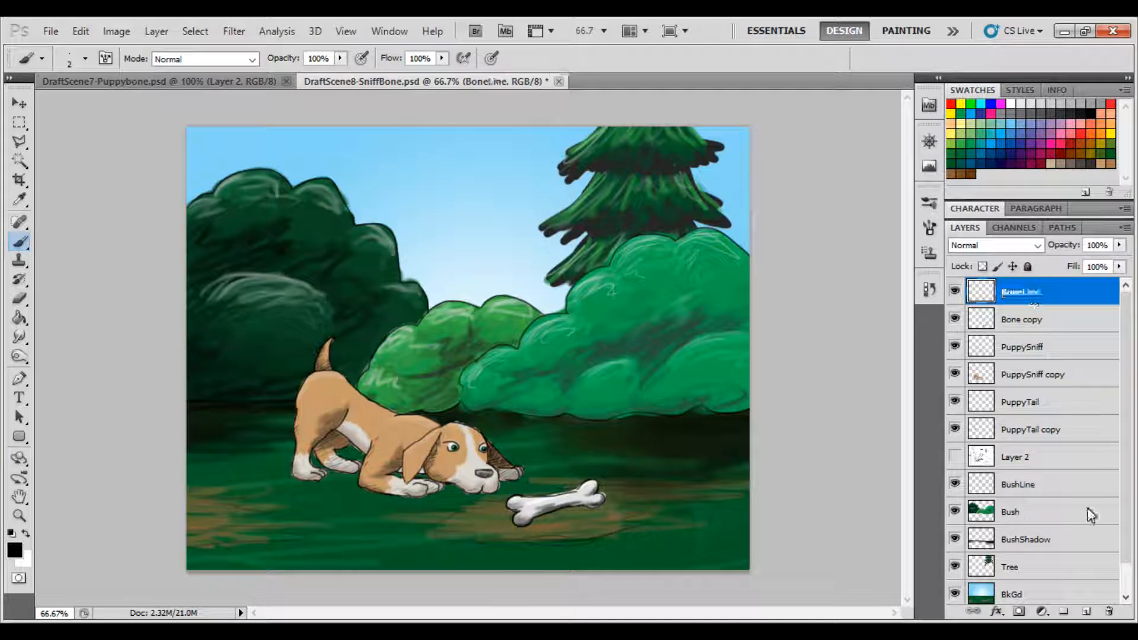
pyautogui.click(1028, 346)
pyautogui.write('puppyShadow')
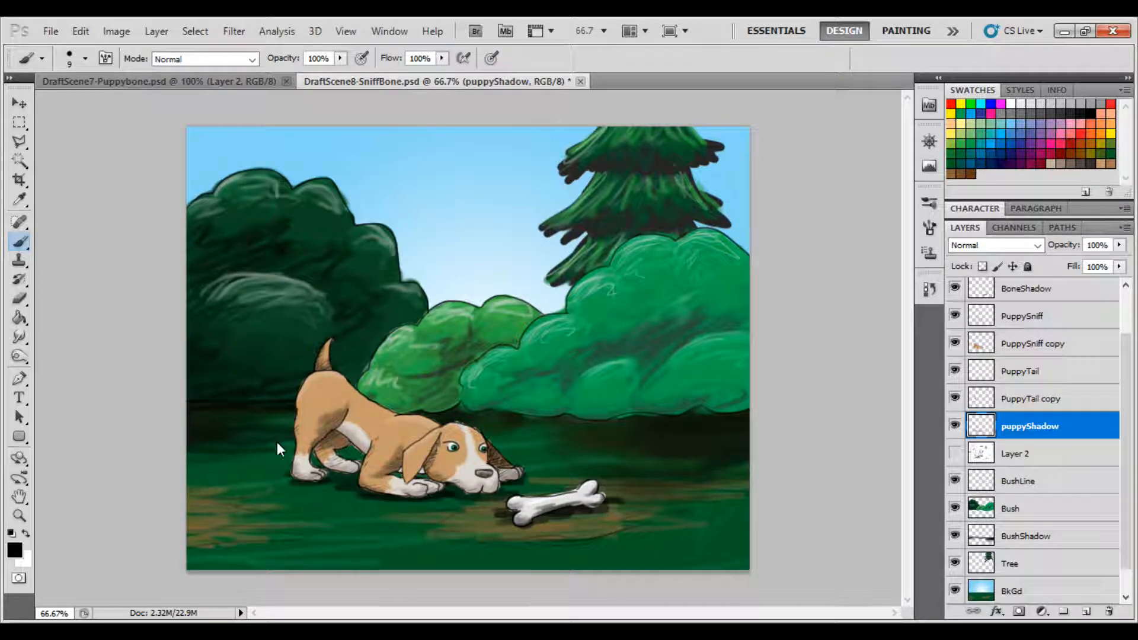
# Scroll the Layers panel and select the Bush and BushLine layers.
pyautogui.scroll(3)
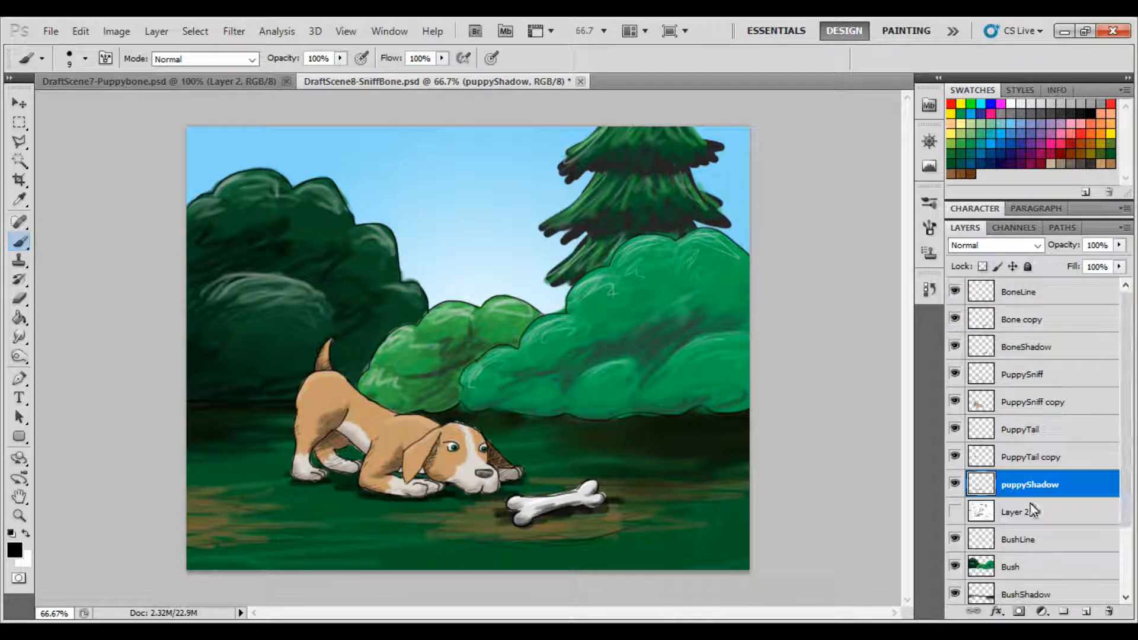
pyautogui.click(1010, 566)
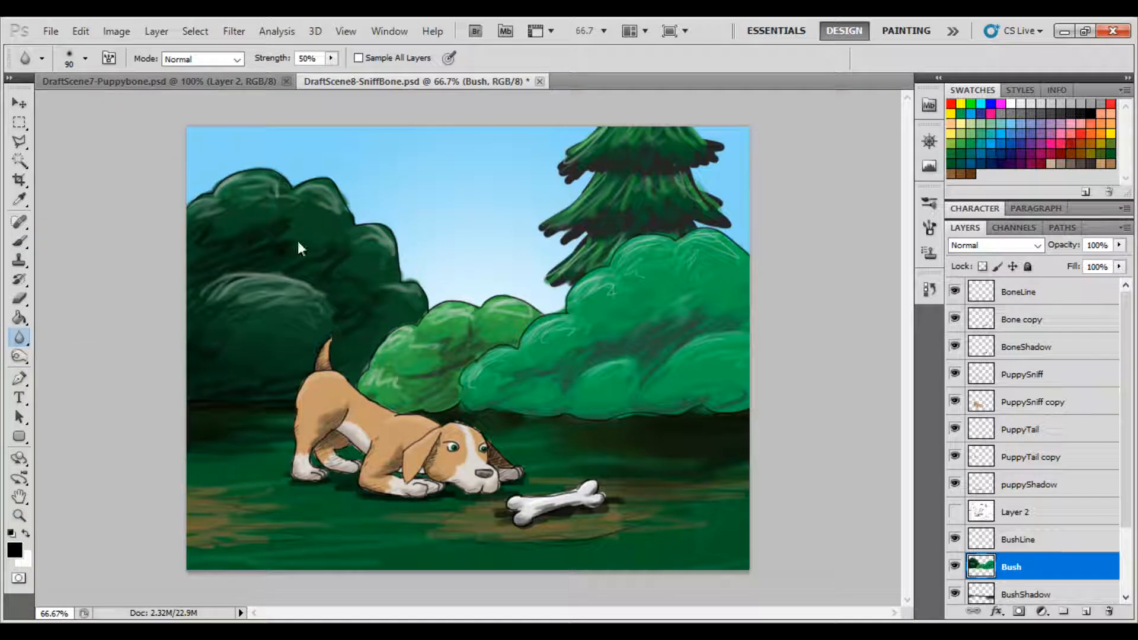
pyautogui.click(1019, 539)
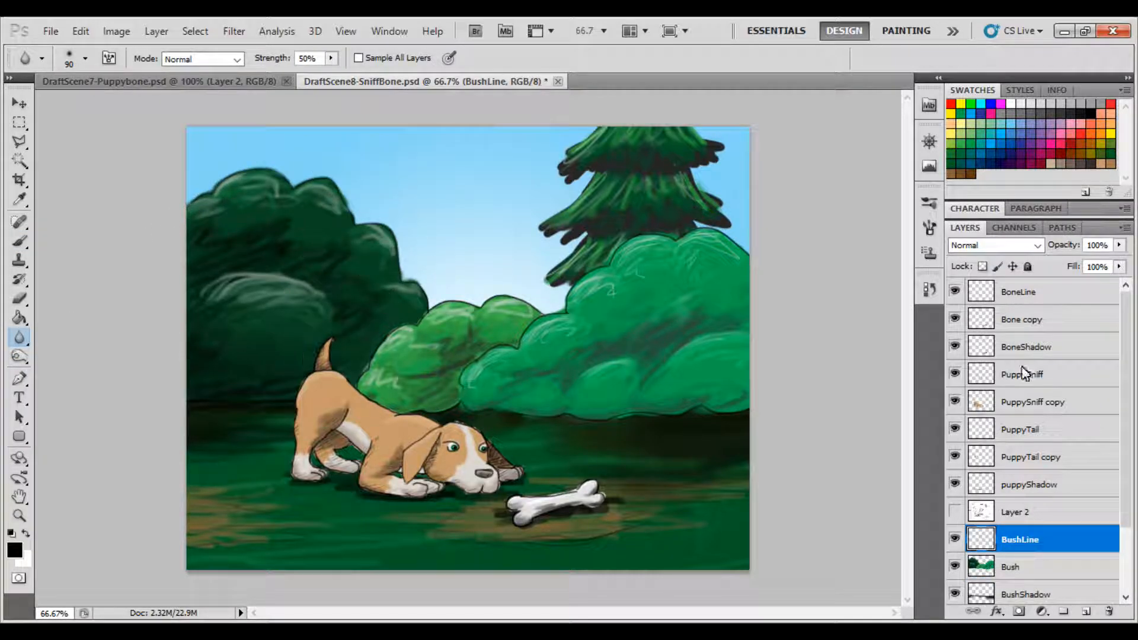